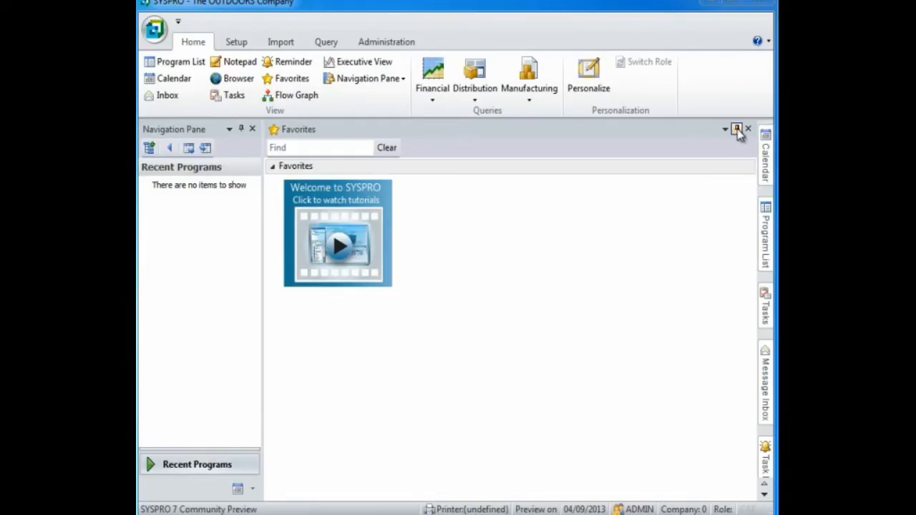
Step: Close the Favorites panel so the Recent Programs list fills the workspace
click(737, 129)
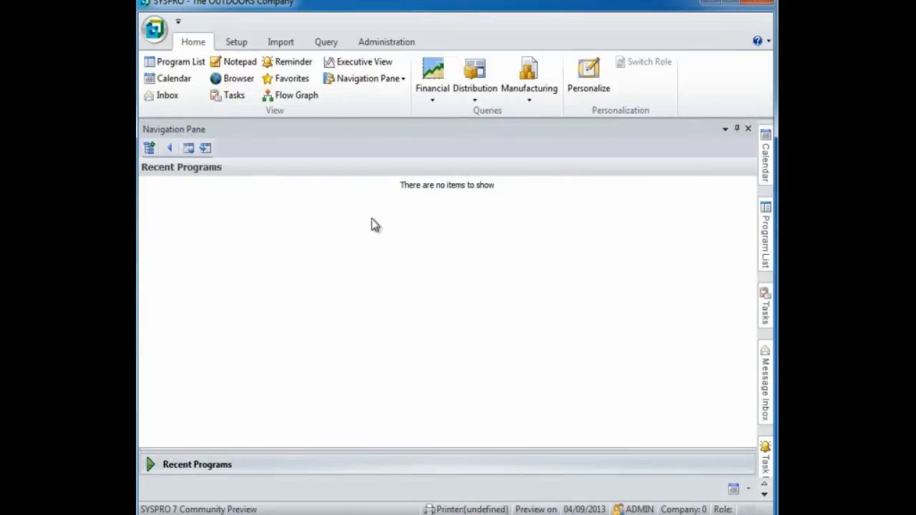
mouse_move(309, 215)
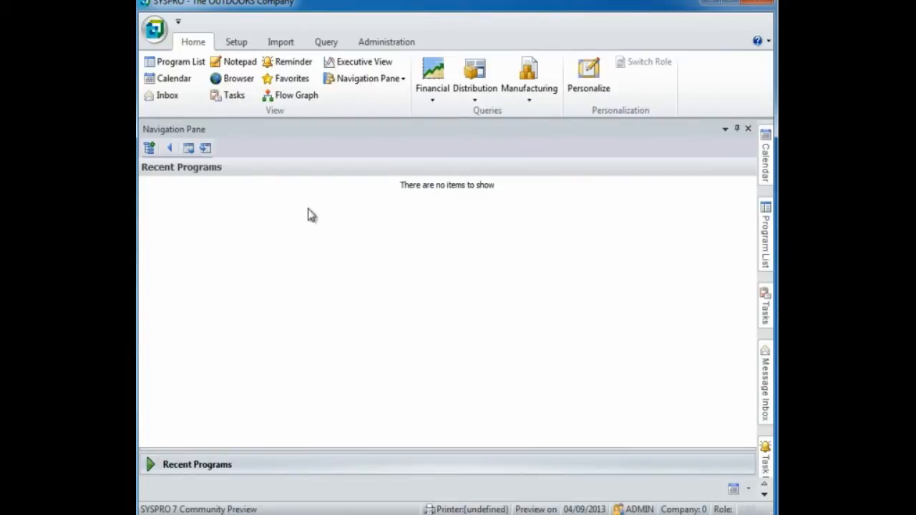
Step: Create a new task-panel navigation menu with the caption 'Contact'
click(149, 148)
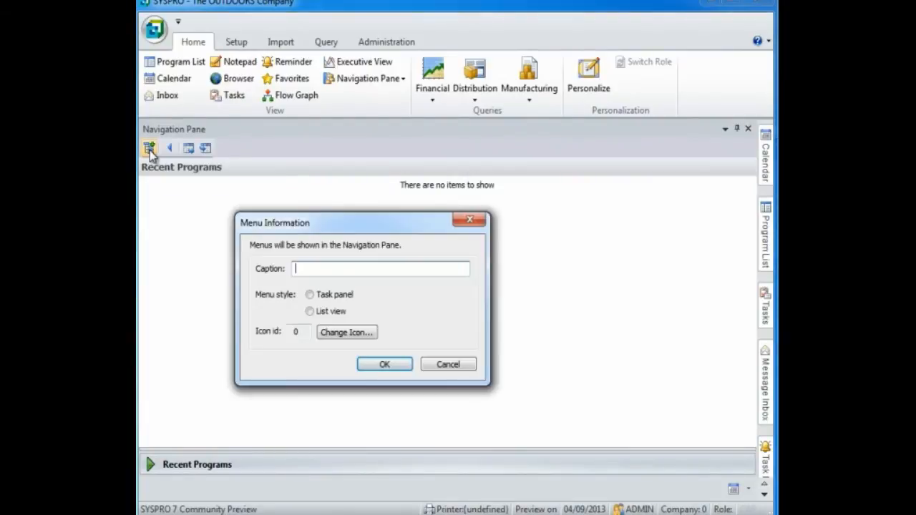
click(309, 294)
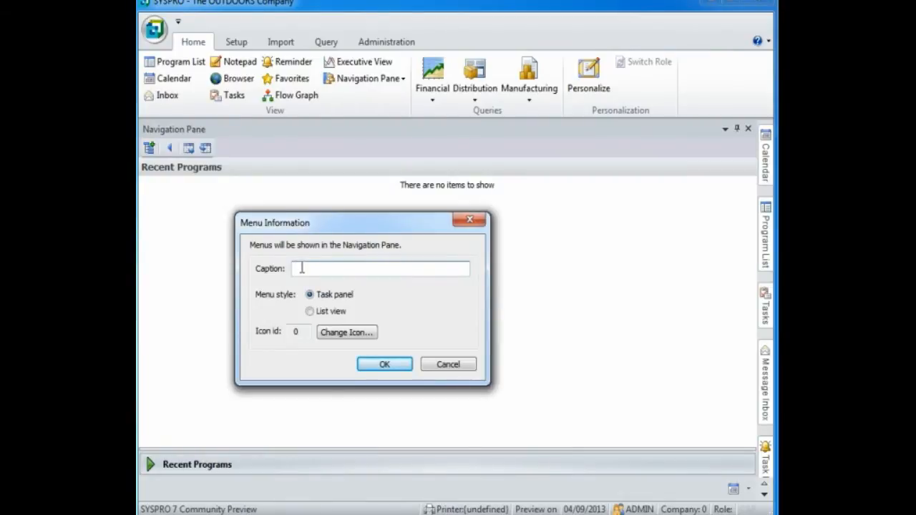
text(C)
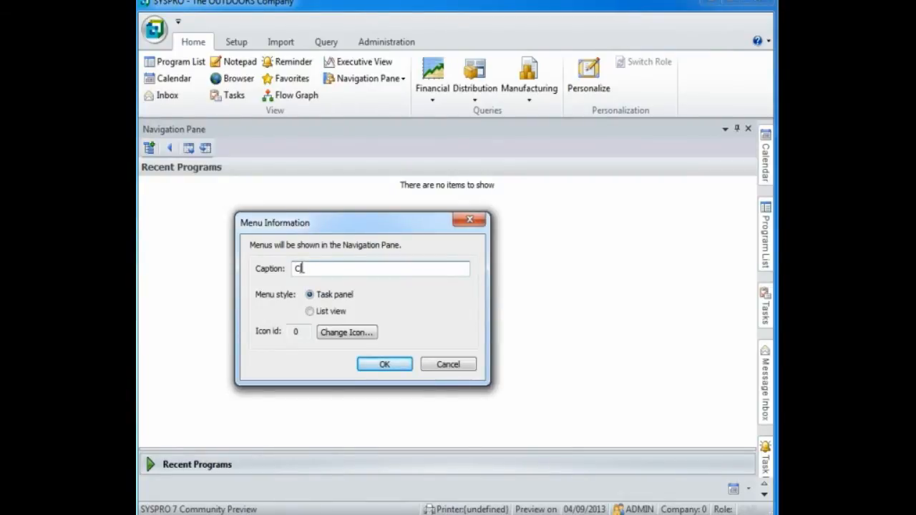
text(ontact)
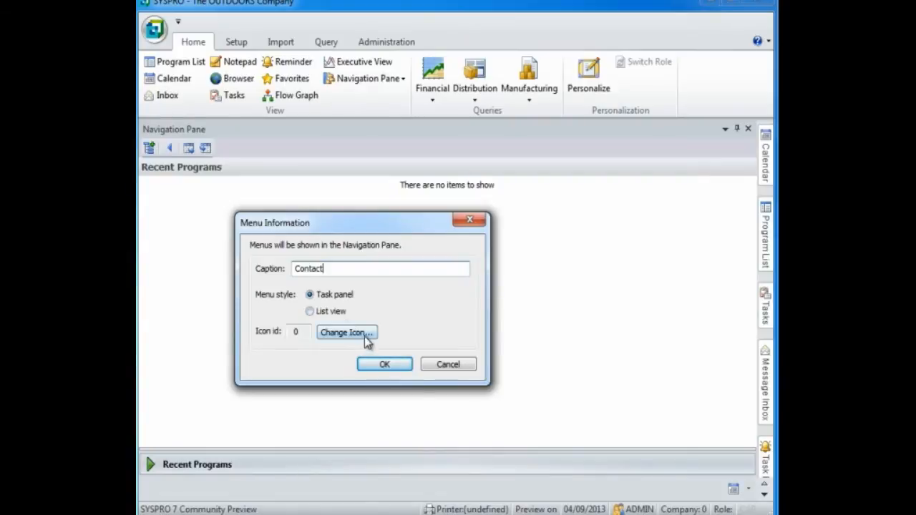
click(346, 332)
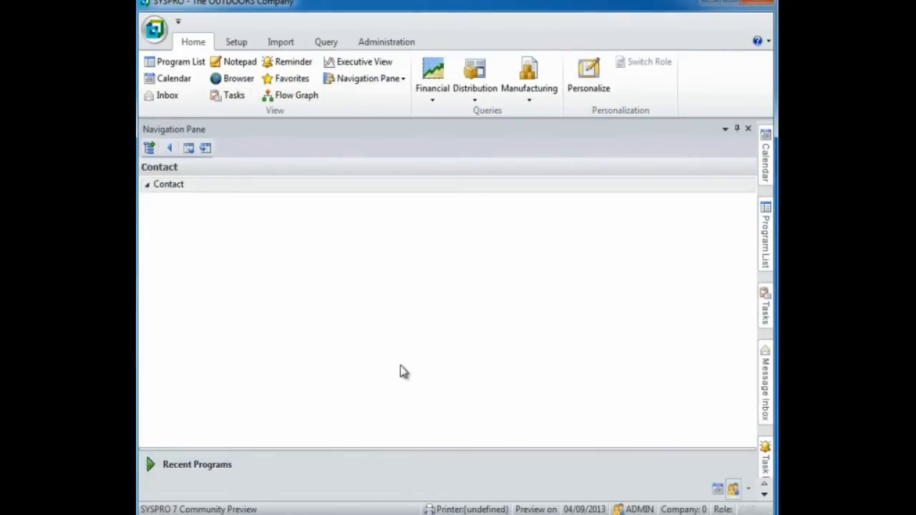
mouse_move(215, 213)
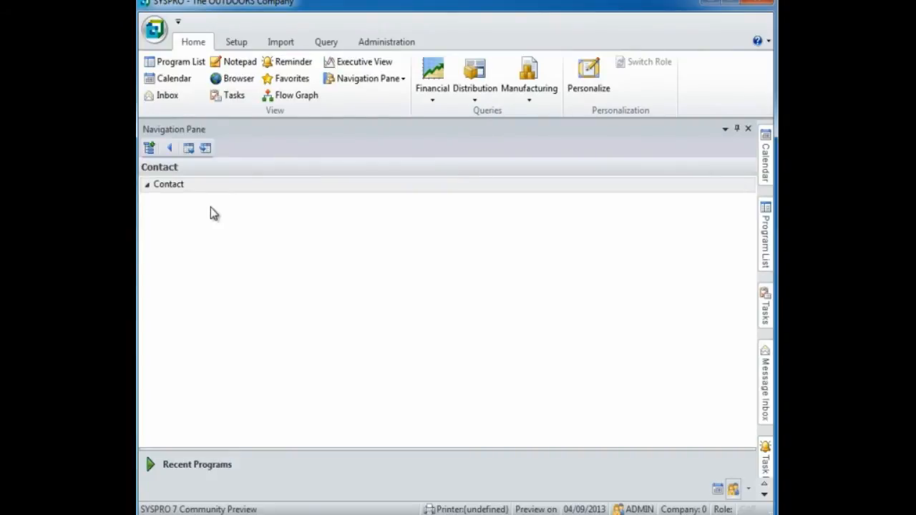
Step: Add a SYSPRO program tile for CMSPEN (Contact Query) to the Contact menu
right_click(215, 211)
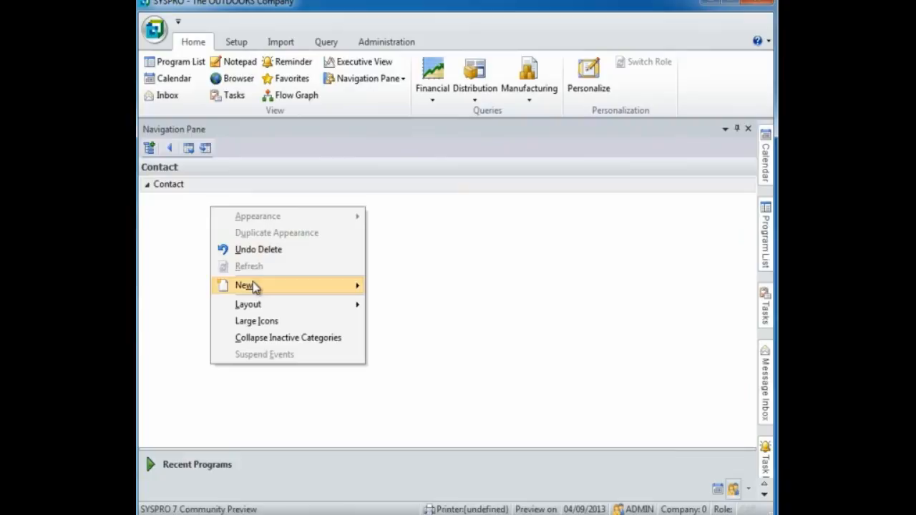
click(243, 285)
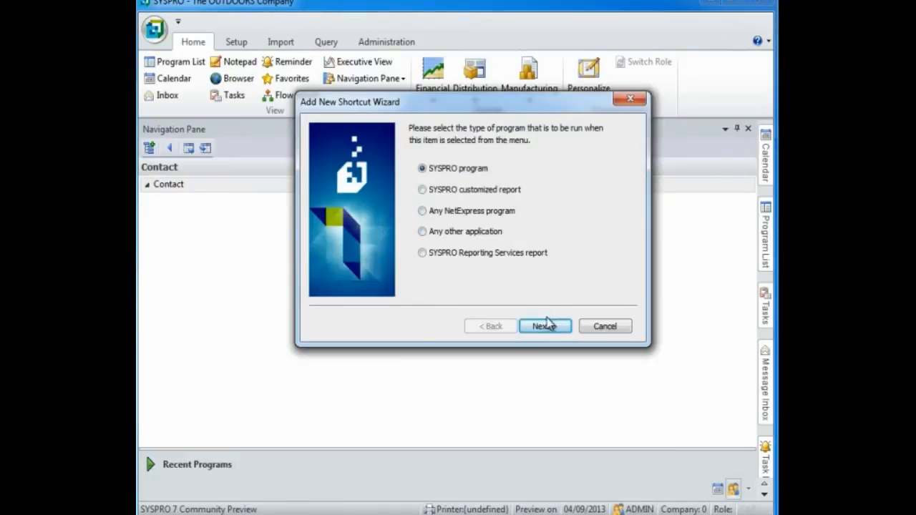
click(543, 326)
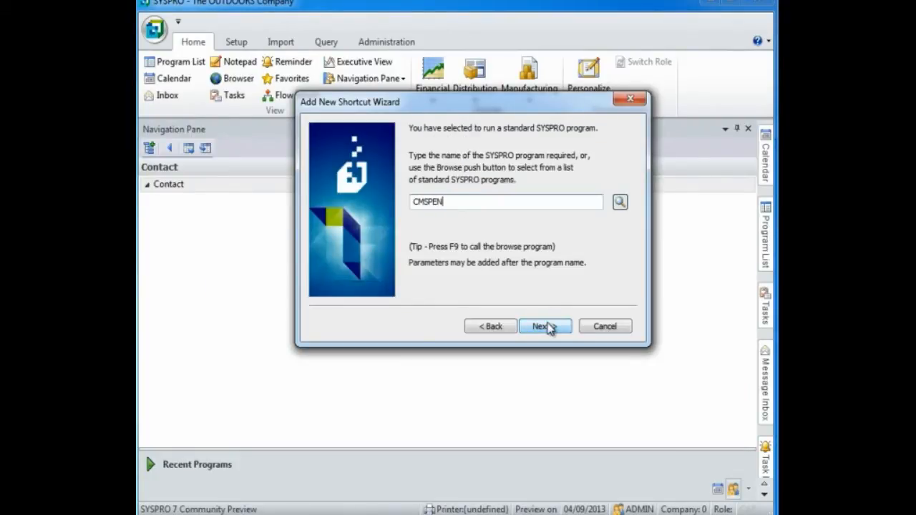
click(545, 327)
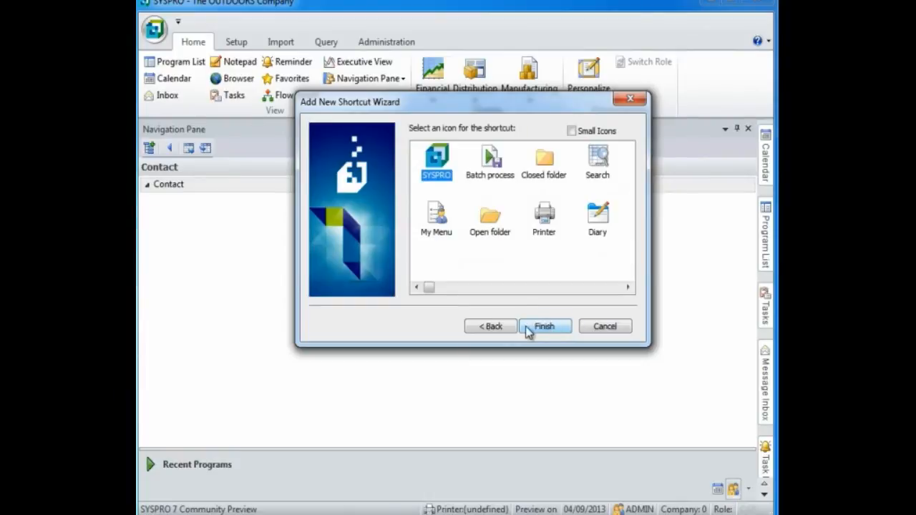
click(544, 326)
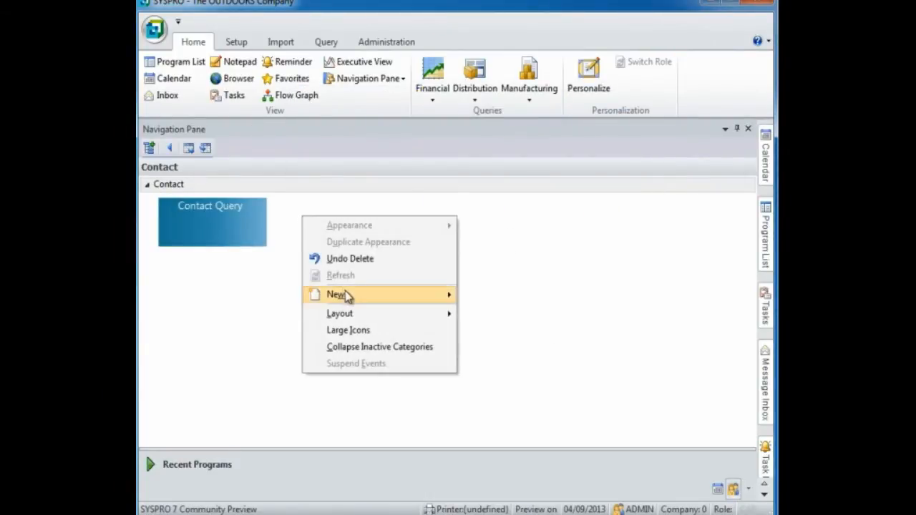
Step: Add an 'Any other application' tile launching OUTLOOK.exe to the Contact menu
click(335, 294)
text(O)
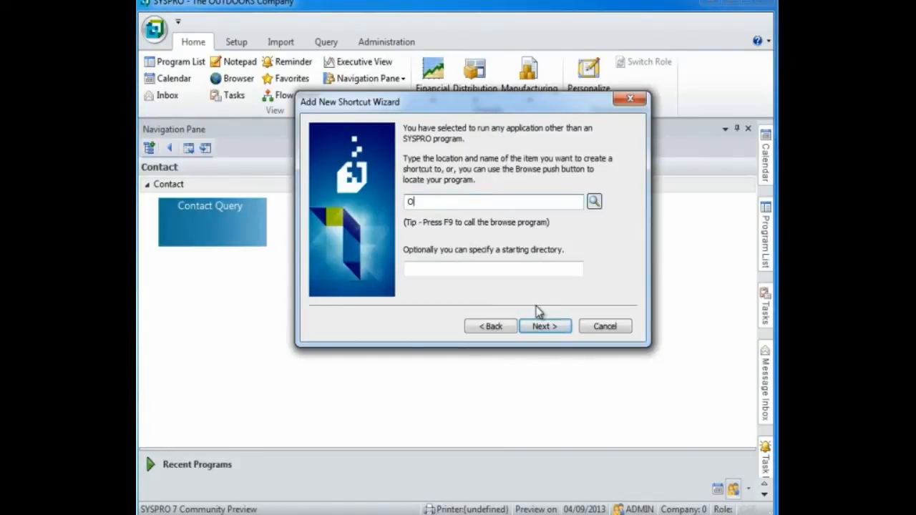
text(UTLOOK.ex)
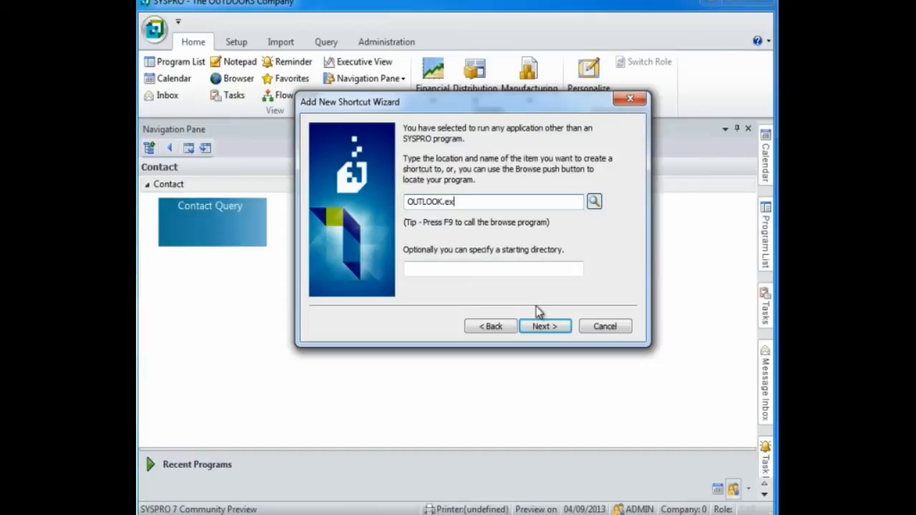
click(544, 326)
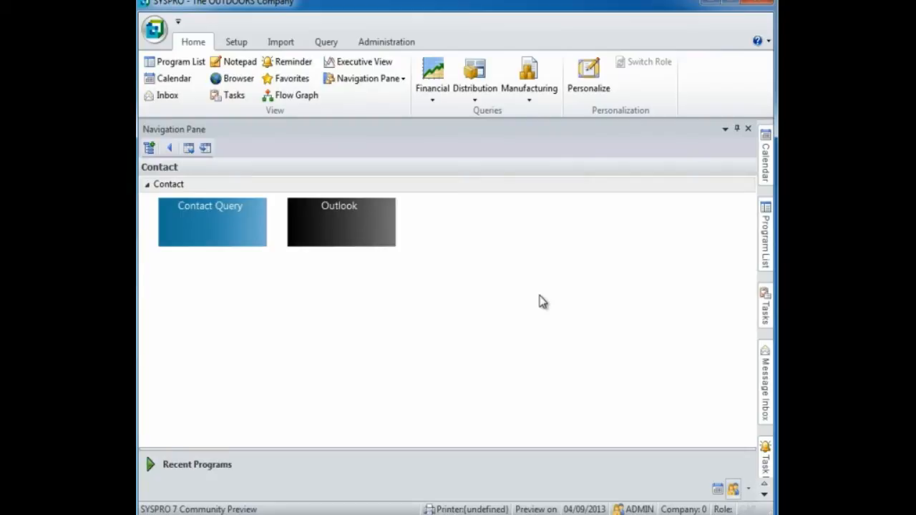
click(148, 148)
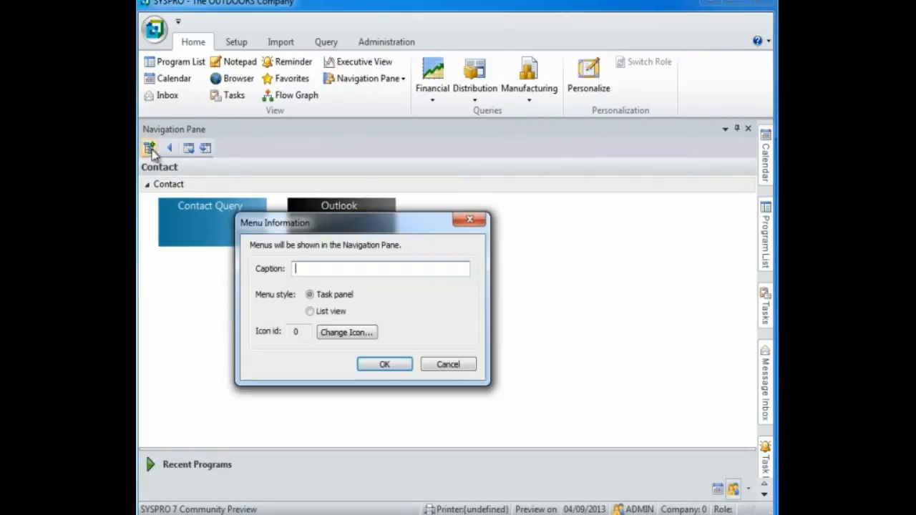
Step: Create a task-panel menu captioned 'Sales' with Sales Order Entry, Sales Order Query and Foreign Exchange Site tiles
text(Sal)
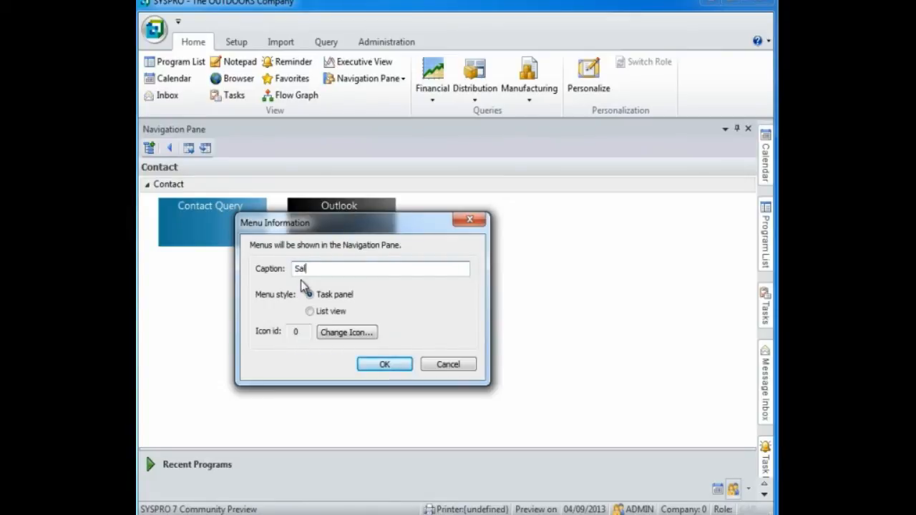
click(383, 365)
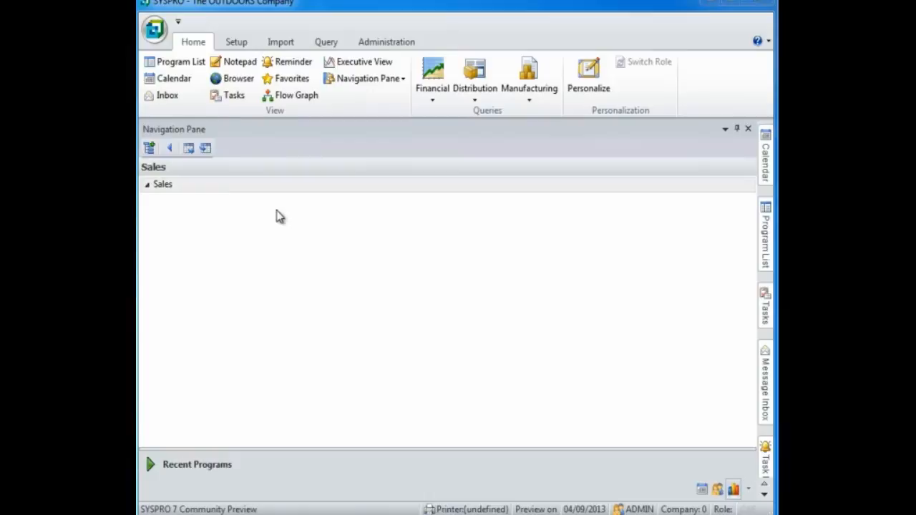
click(163, 183)
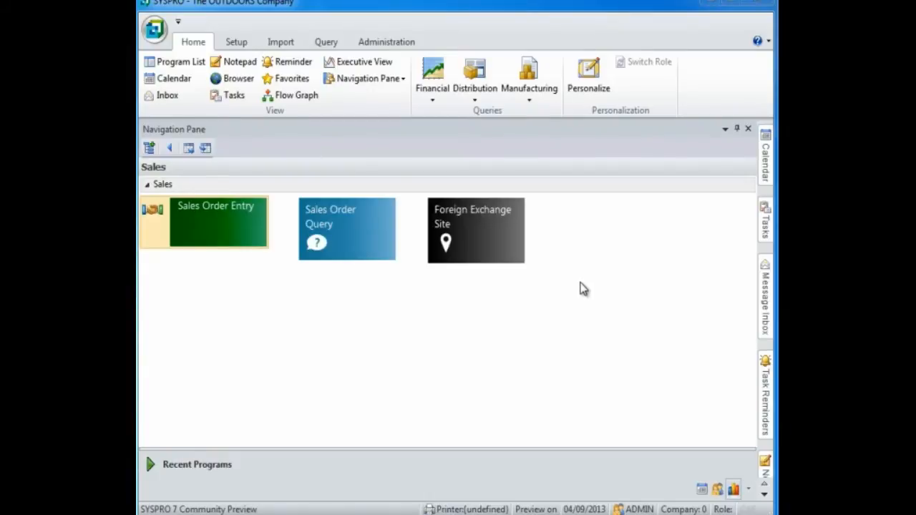
mouse_move(584, 286)
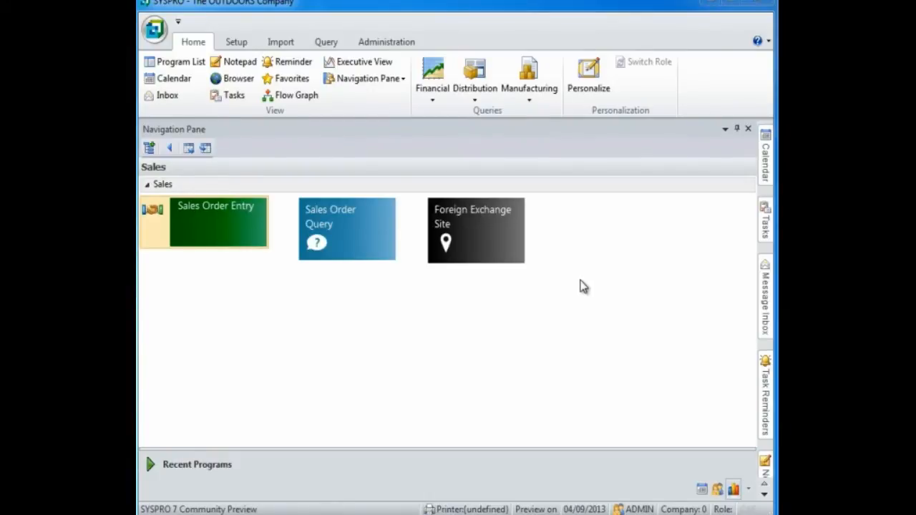
mouse_move(604, 294)
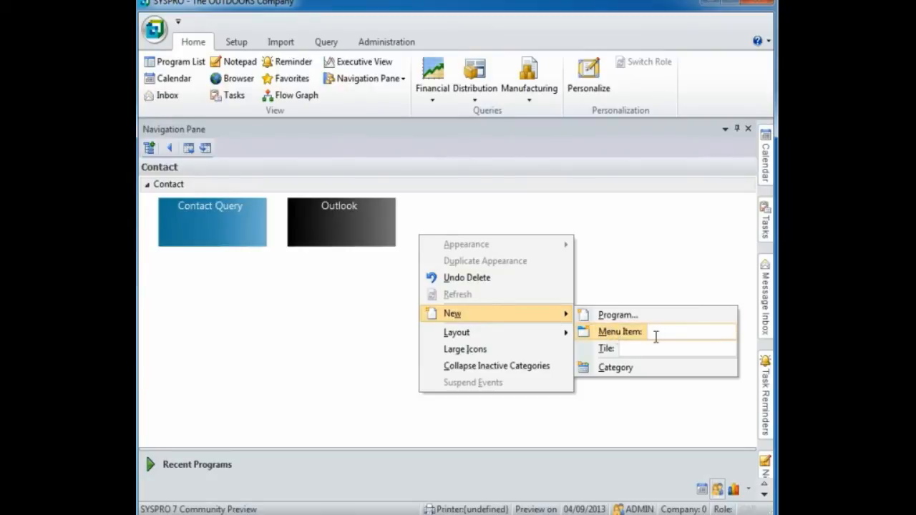
Step: Add a tile to the Contact menu set to Navigate to Menu with Sales as destination menu and category
click(618, 332)
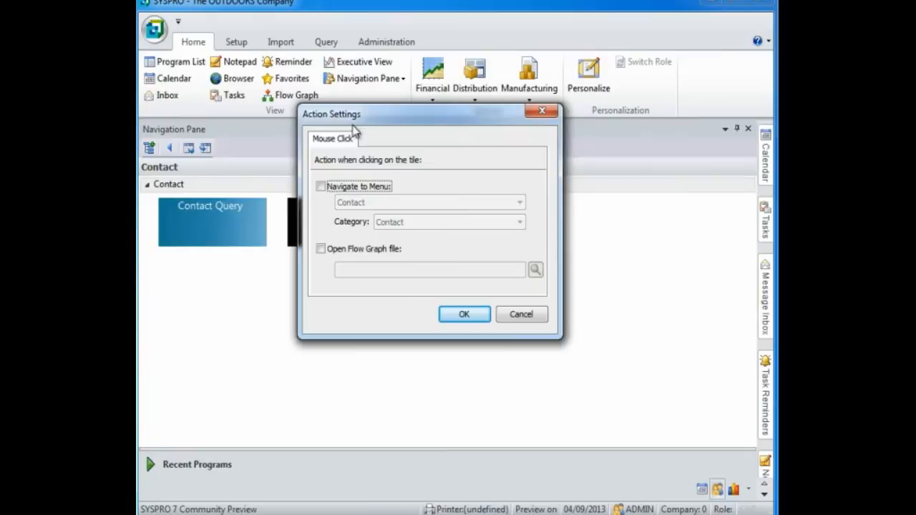
mouse_move(340, 218)
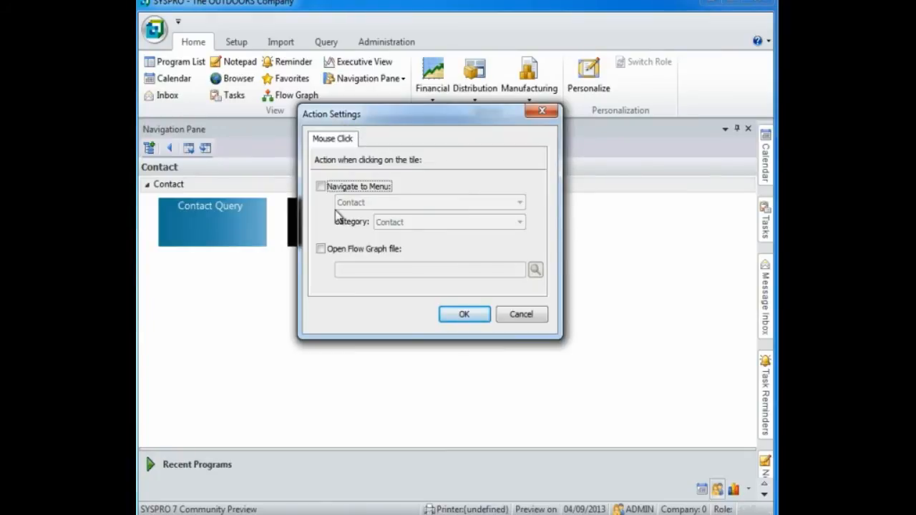
click(321, 186)
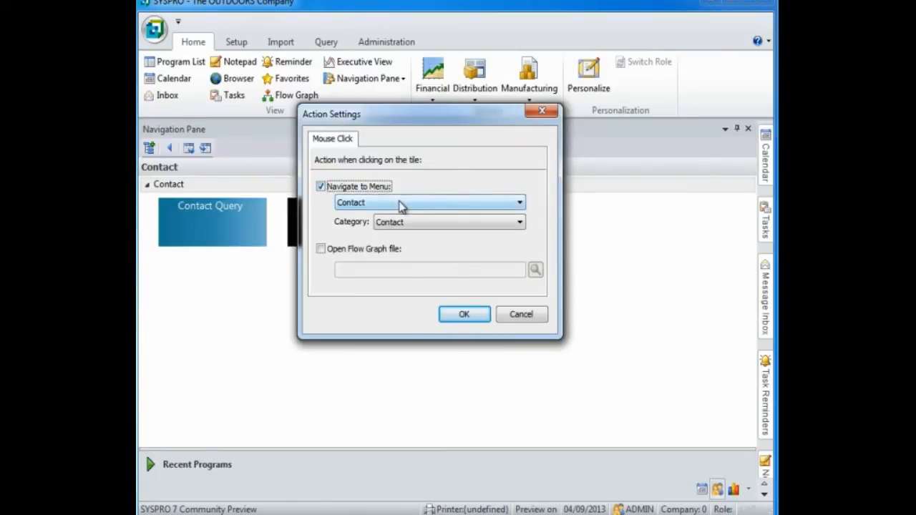
click(429, 203)
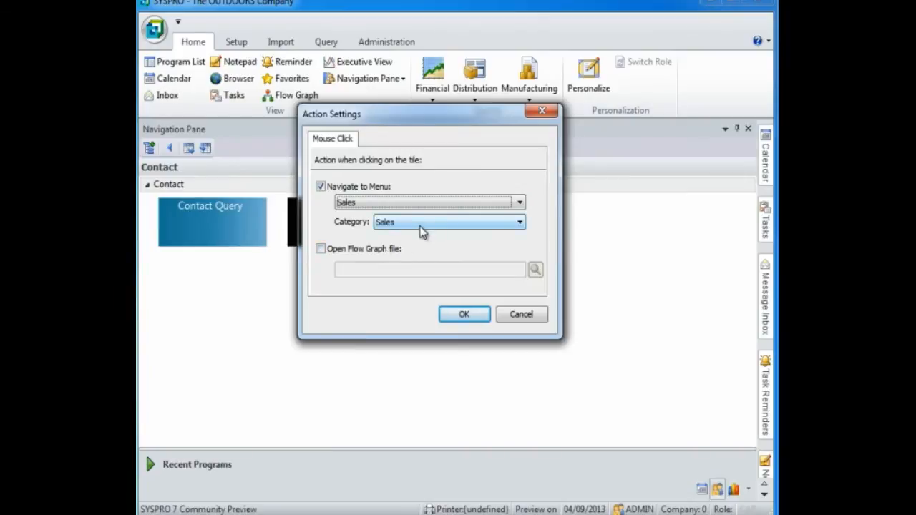
click(464, 315)
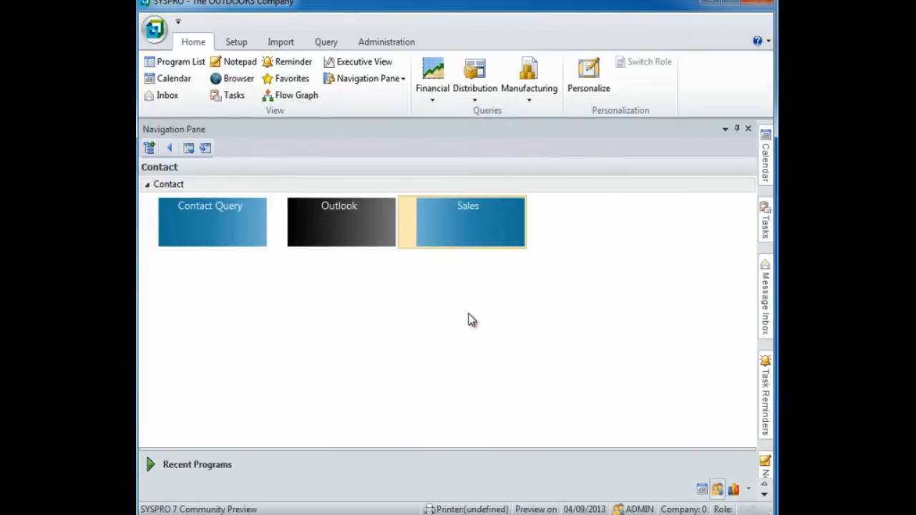
mouse_move(465, 227)
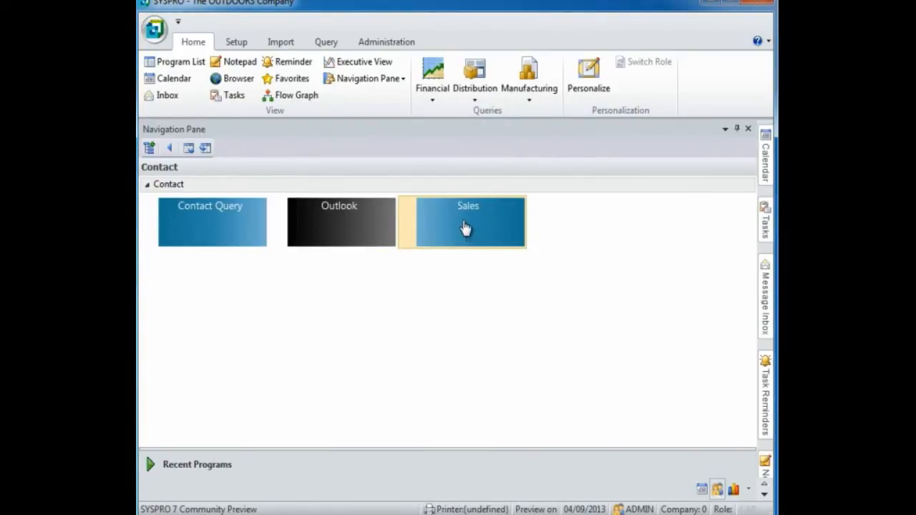
Step: Follow the Sales tile to the Sales menu, go back to Contact, then follow it again
click(467, 222)
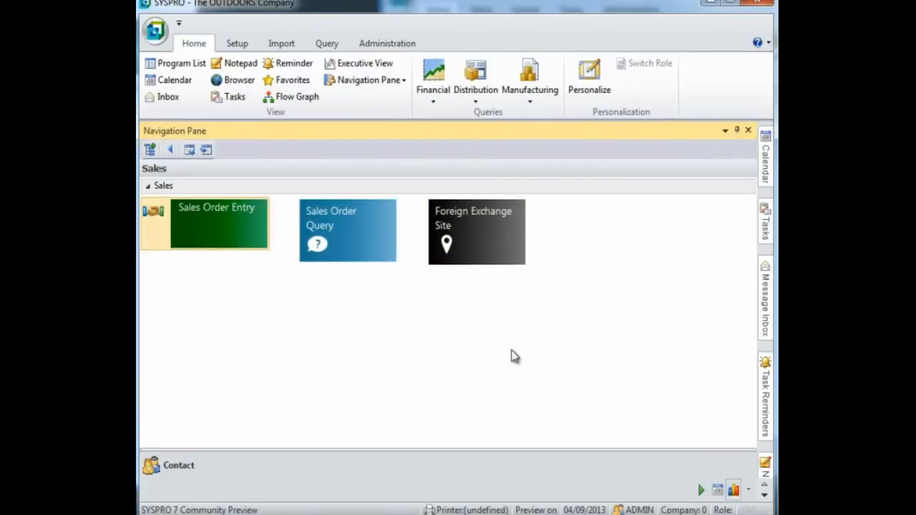
mouse_move(471, 367)
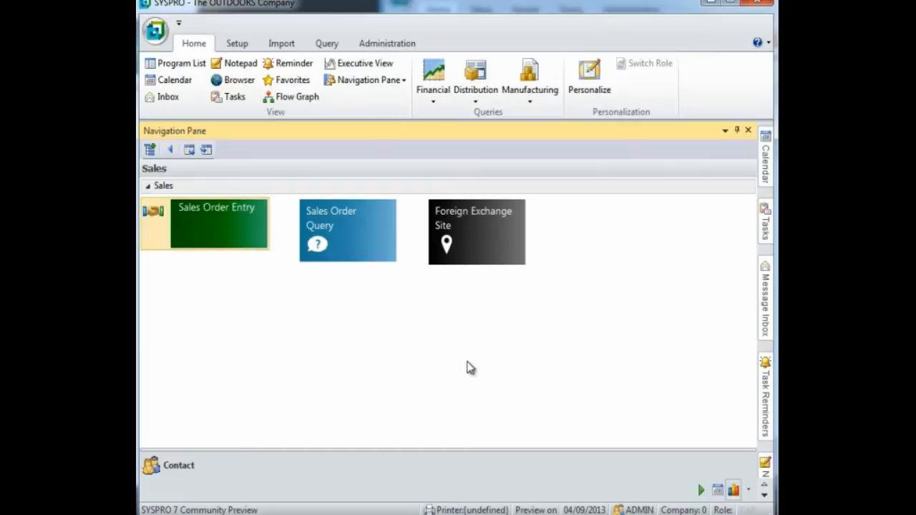
mouse_move(170, 150)
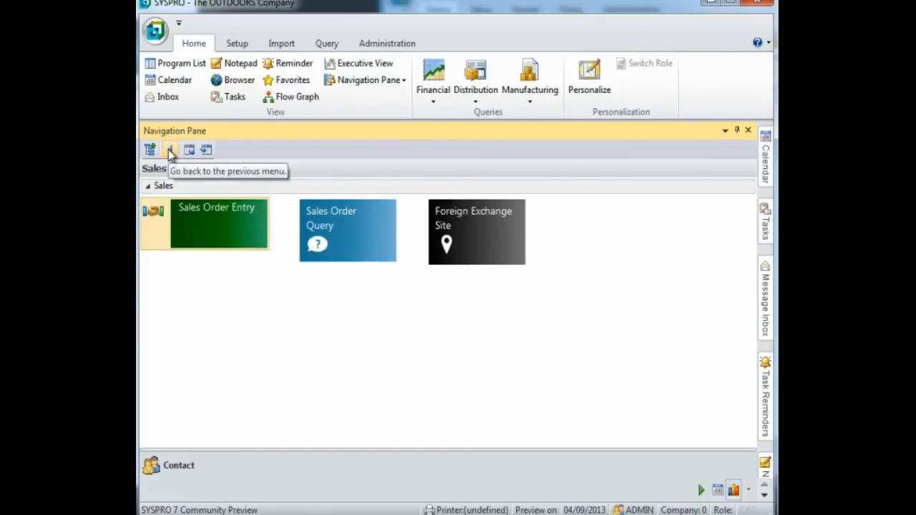
click(170, 150)
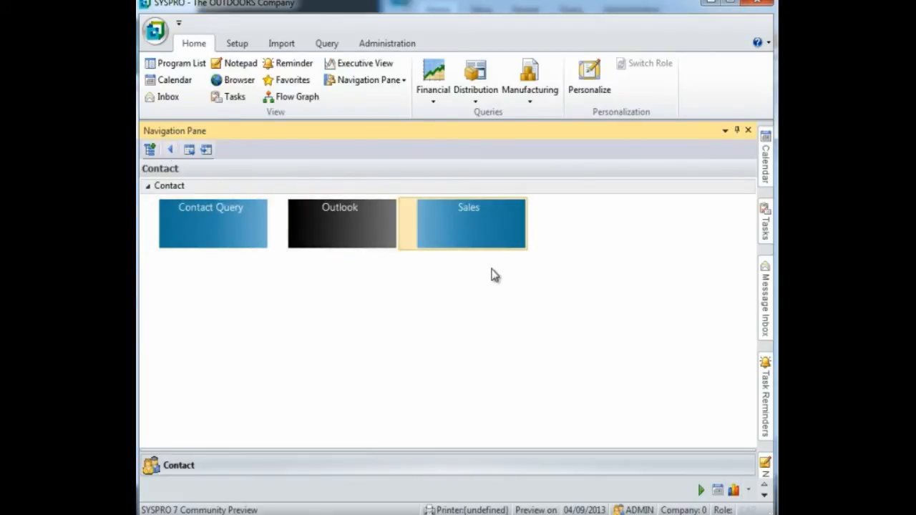
mouse_move(475, 230)
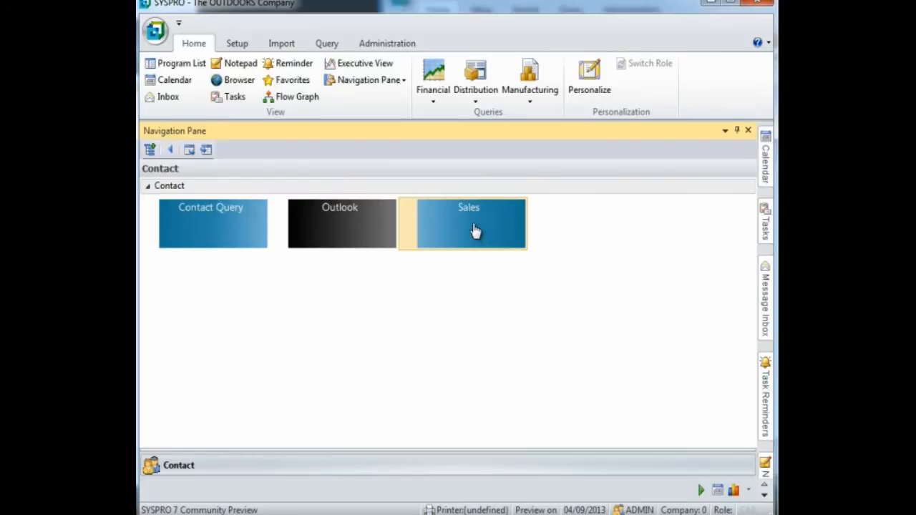
click(468, 223)
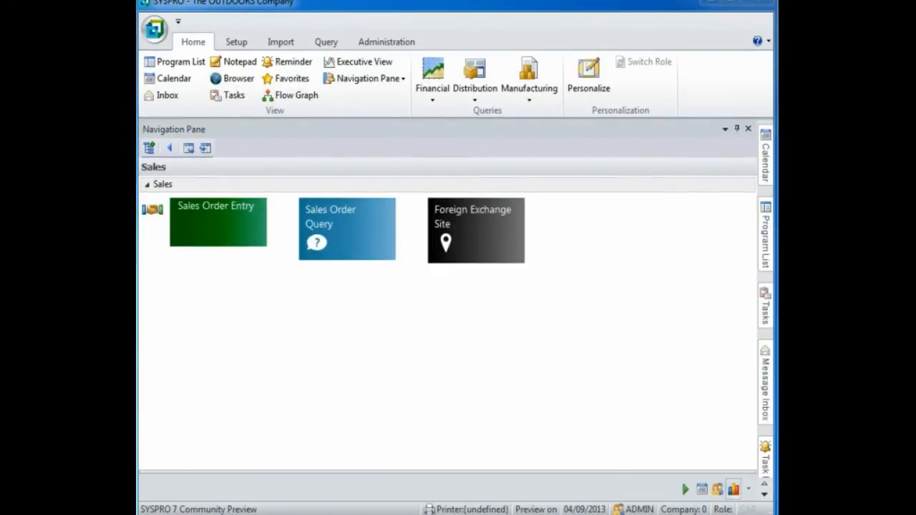
mouse_move(329, 113)
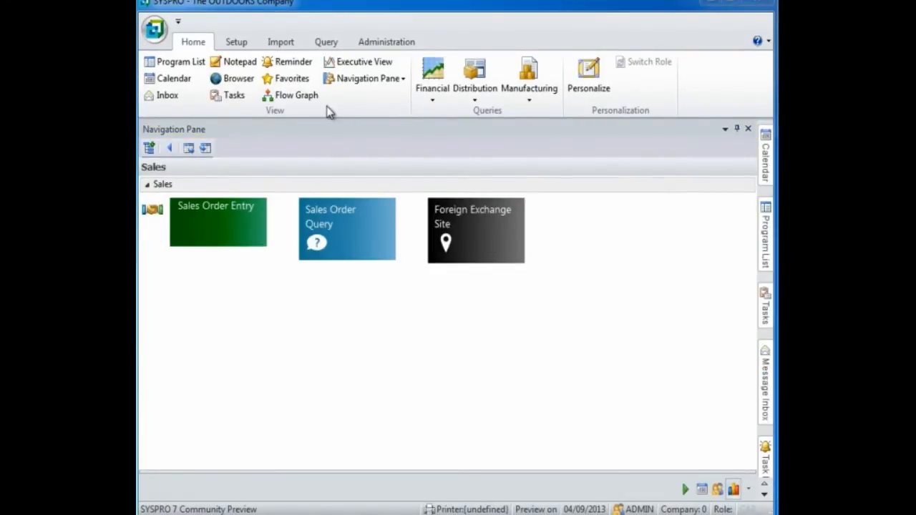
Step: Show the Flow Graph panel and add a new file tile named 'Returns Flow' to the Sales menu
click(295, 94)
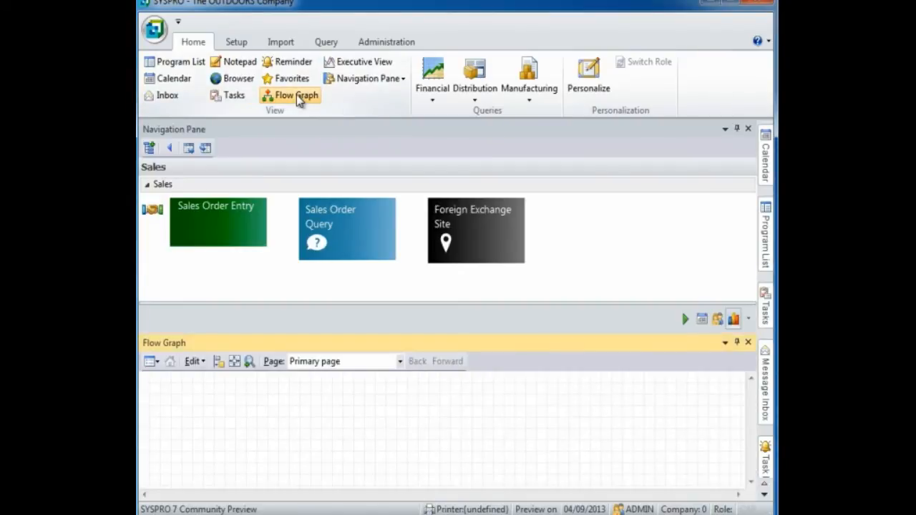
mouse_move(546, 235)
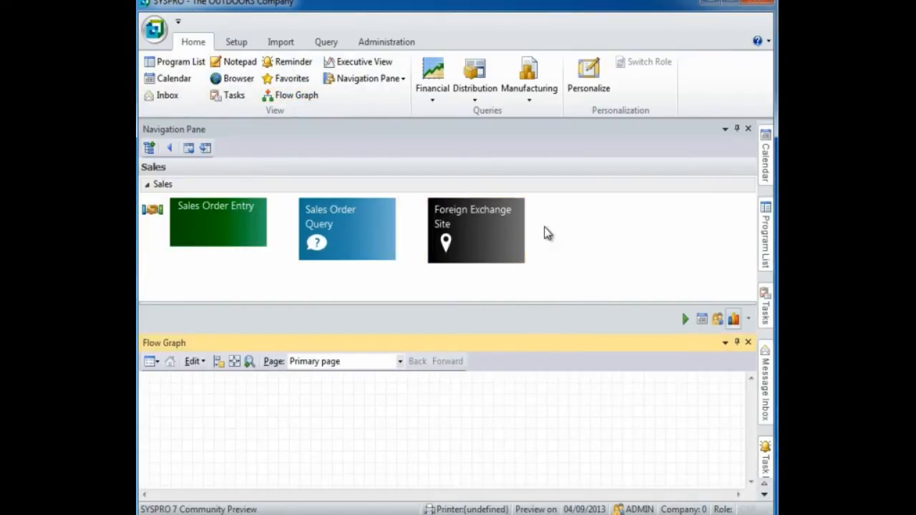
right_click(547, 232)
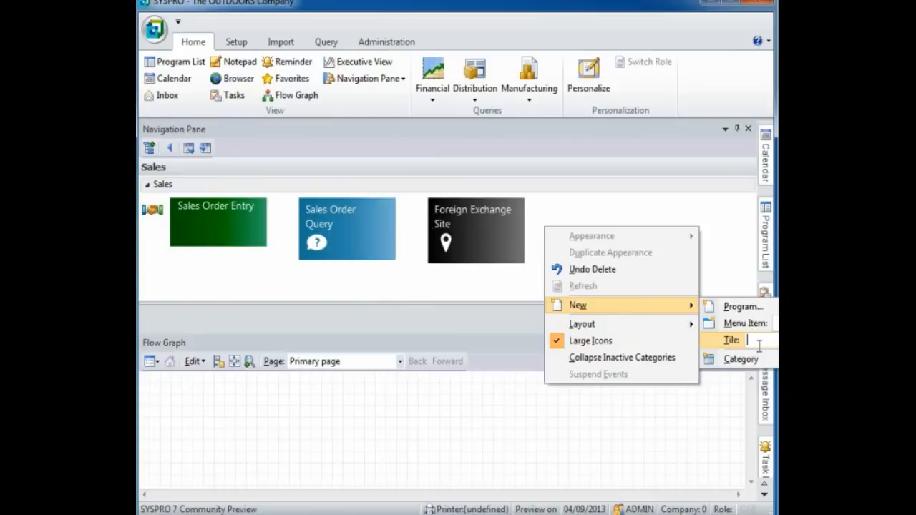
text(Return)
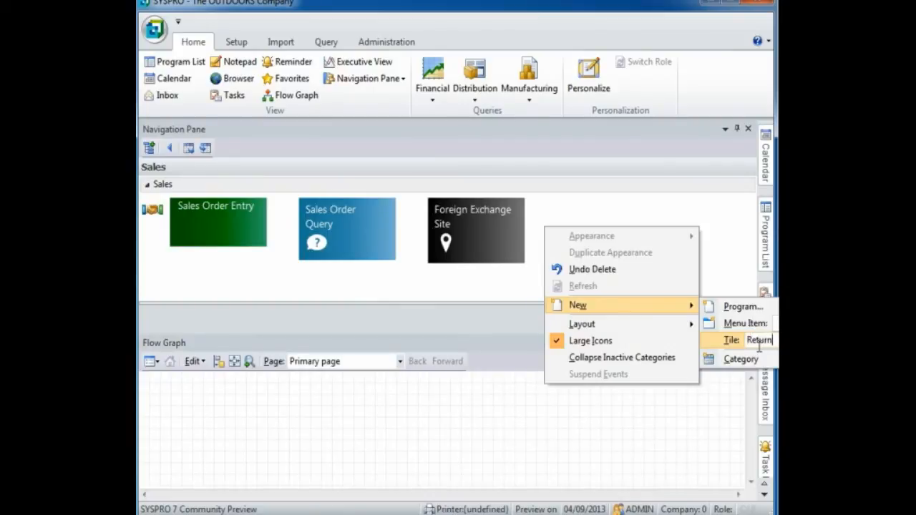
click(758, 340)
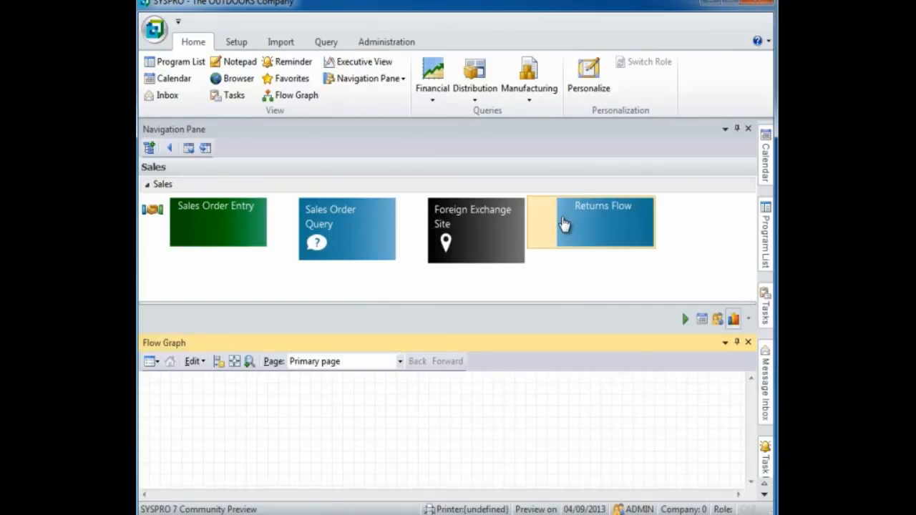
Step: Set the Returns Flow tile's action to Open Flow Graph file using the sales template, then launch it
right_click(564, 223)
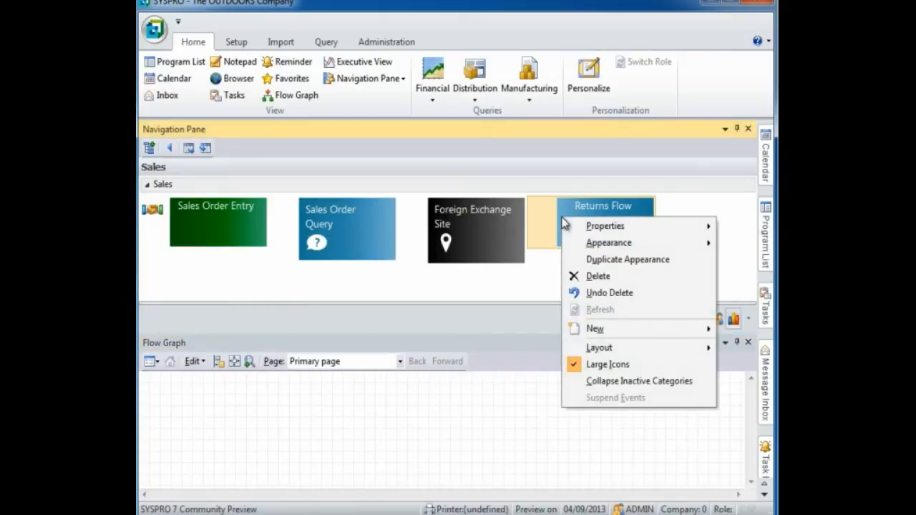
mouse_move(604, 226)
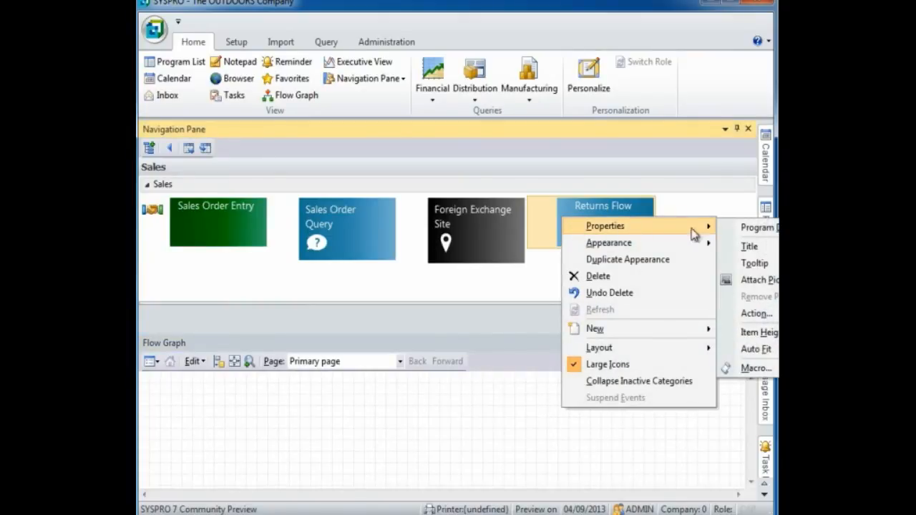
click(755, 314)
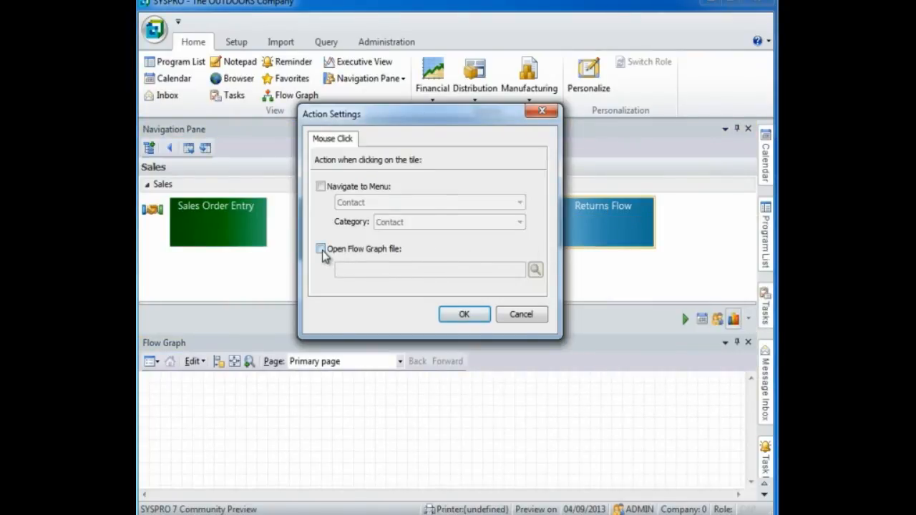
click(320, 249)
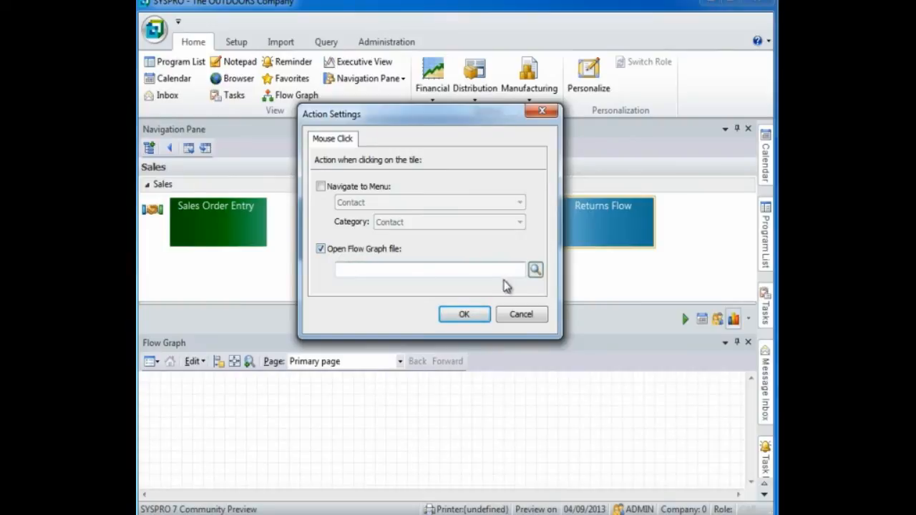
click(536, 269)
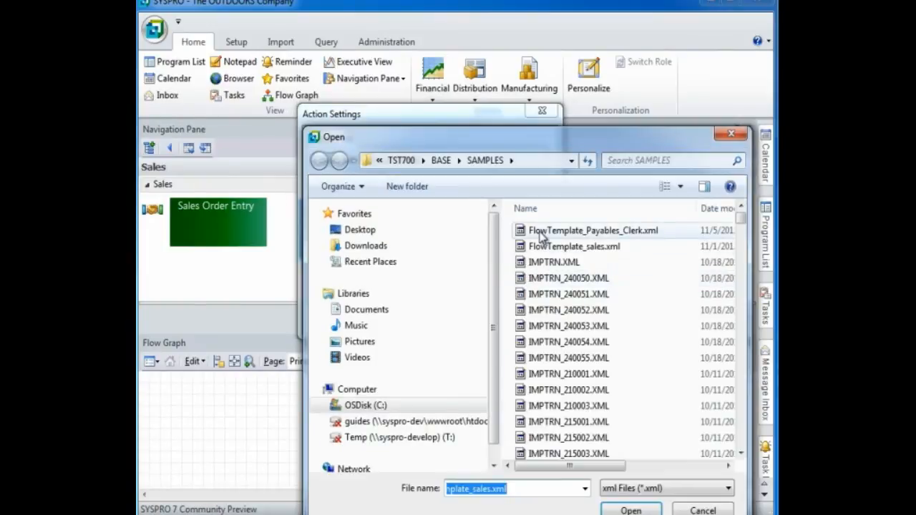
click(629, 510)
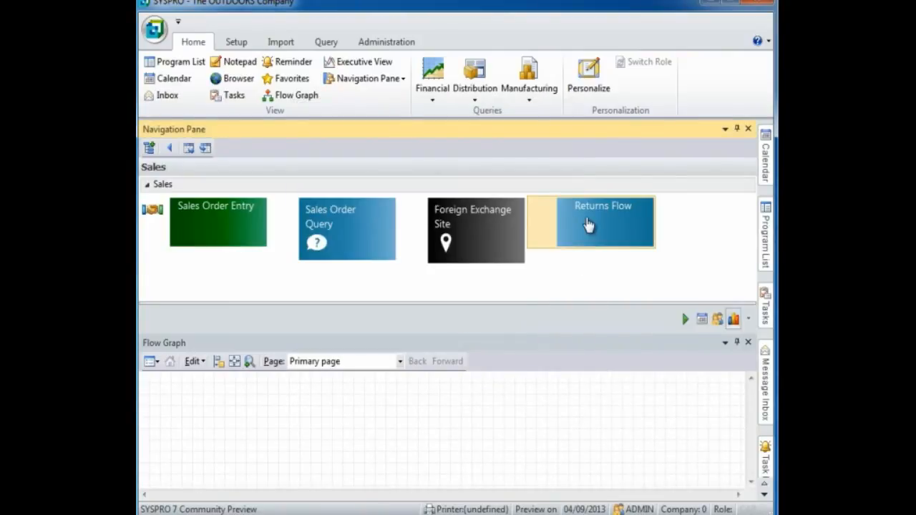
click(602, 214)
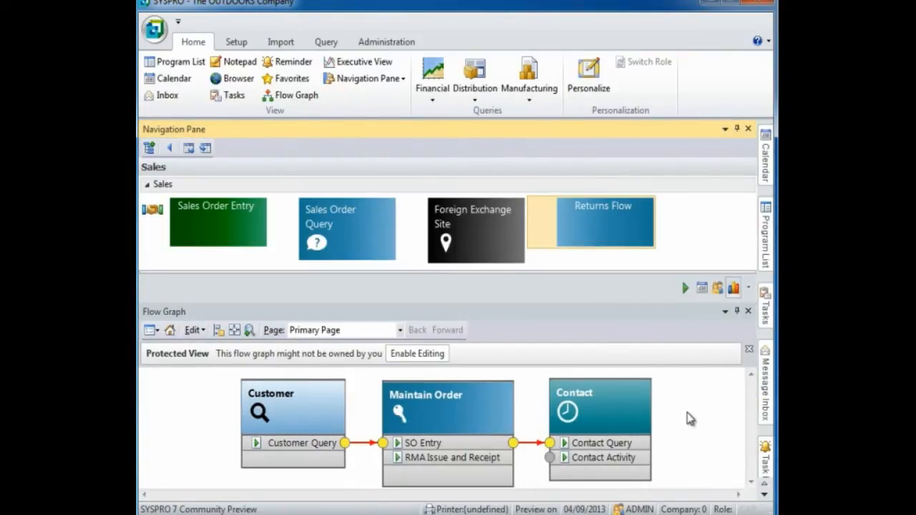